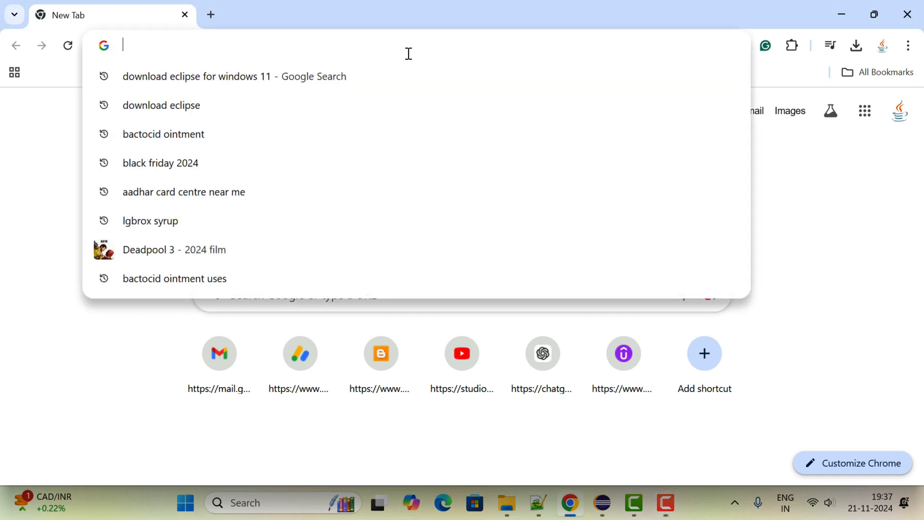
Search Google for 'download java 23 for windows 11' in Chrome
{"action": "type", "text": "download eclipse"}
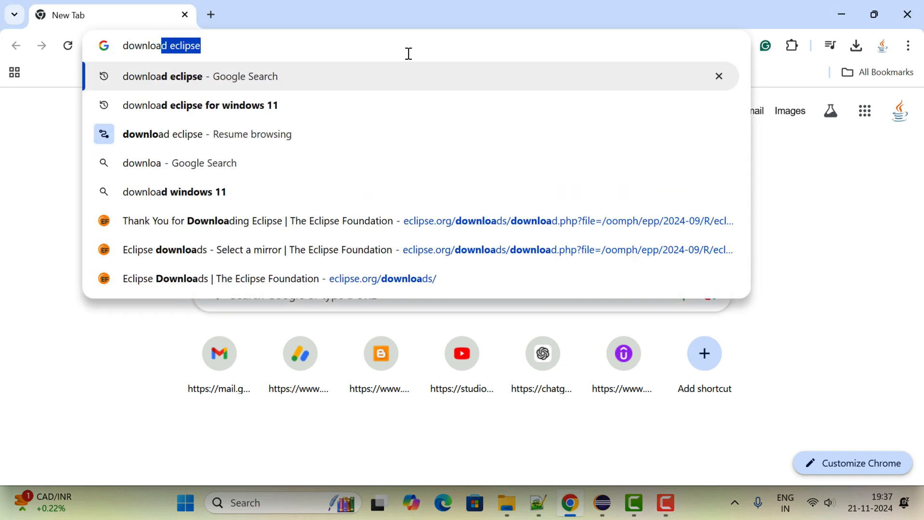
{"action": "type", "text": "download java 2"}
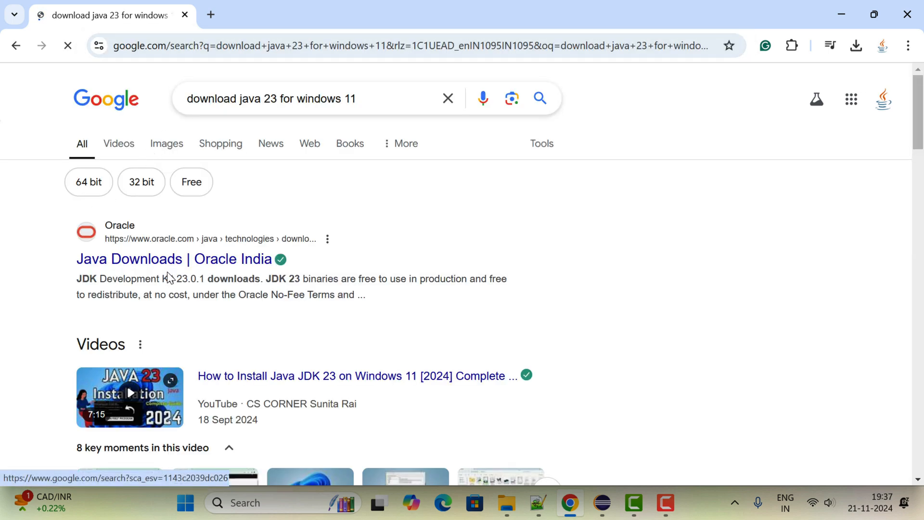
Reach the JDK 23 Windows x64 Installer on Oracle's Java Downloads page
{"action": "left_click", "coordinate": [171, 259]}
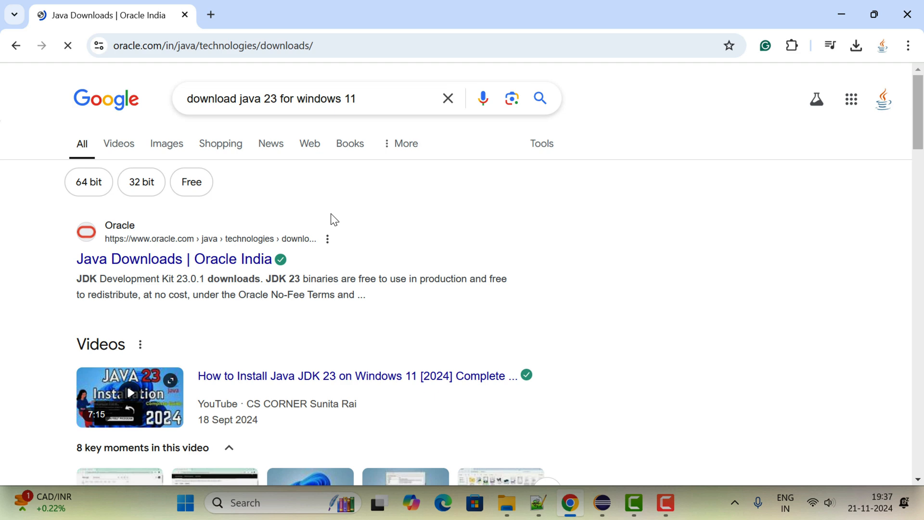
{"action": "left_click", "coordinate": [177, 259]}
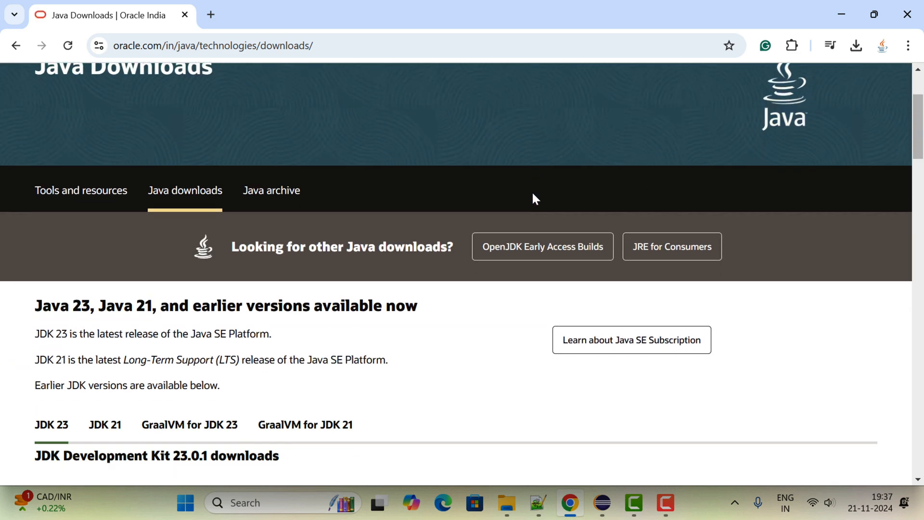
{"action": "scroll", "scroll_direction": "down", "scroll_amount": 3}
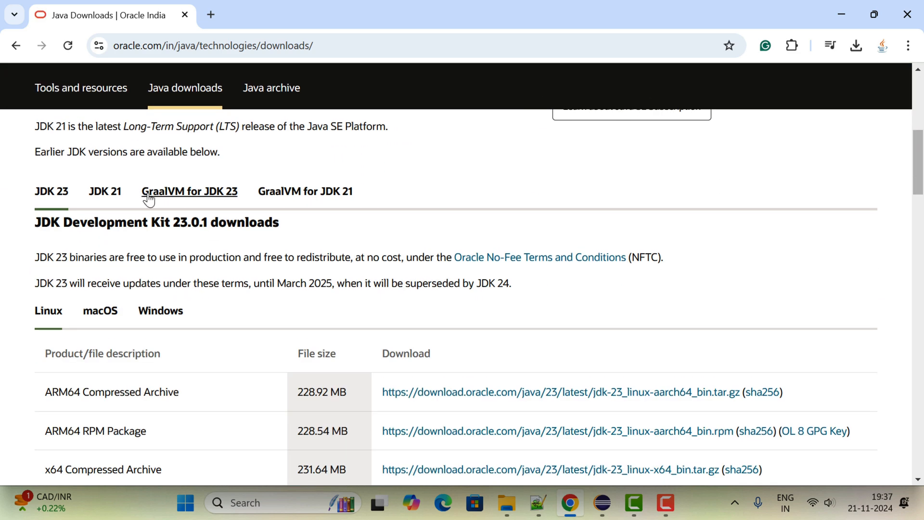
{"action": "scroll", "scroll_direction": "down", "scroll_amount": 3}
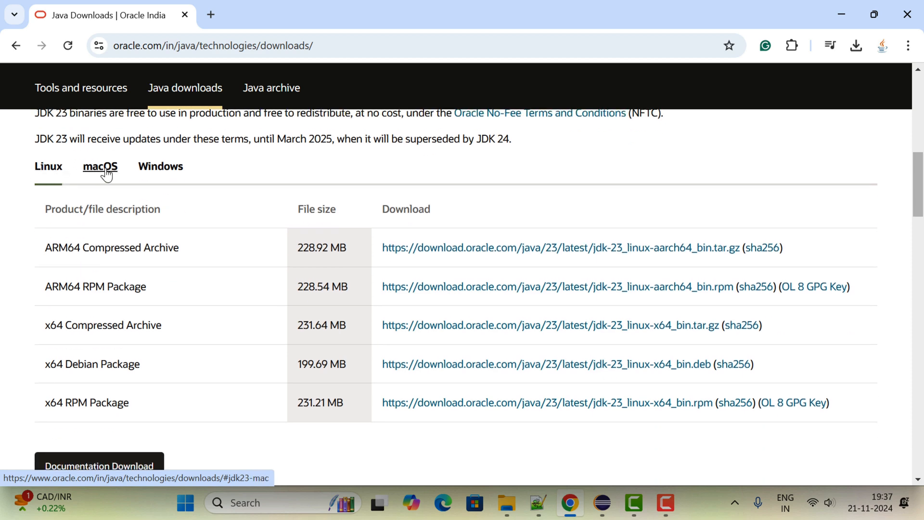
{"action": "left_click", "coordinate": [160, 166]}
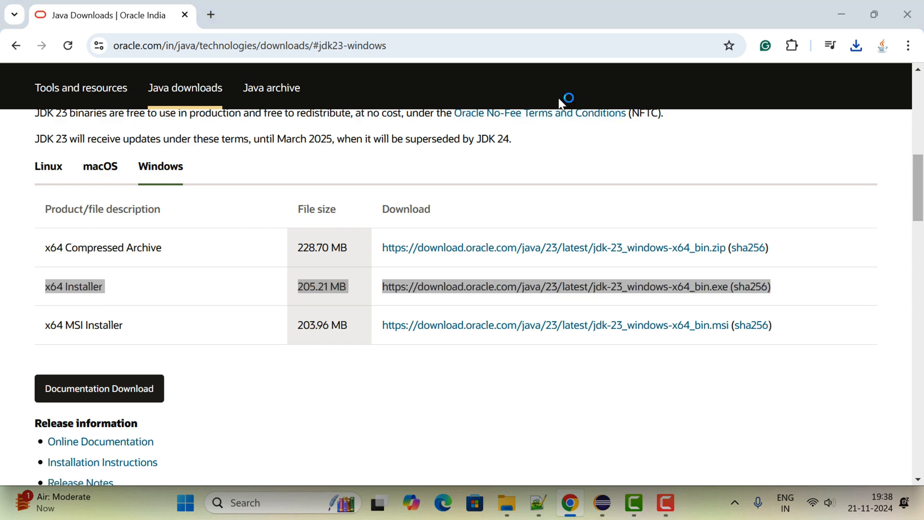
Install JDK 23.0.1 into the default C:\Program Files\Java\jdk-23 folder
{"action": "left_click_drag", "start_coordinate": [44, 286], "coordinate": [769, 286]}
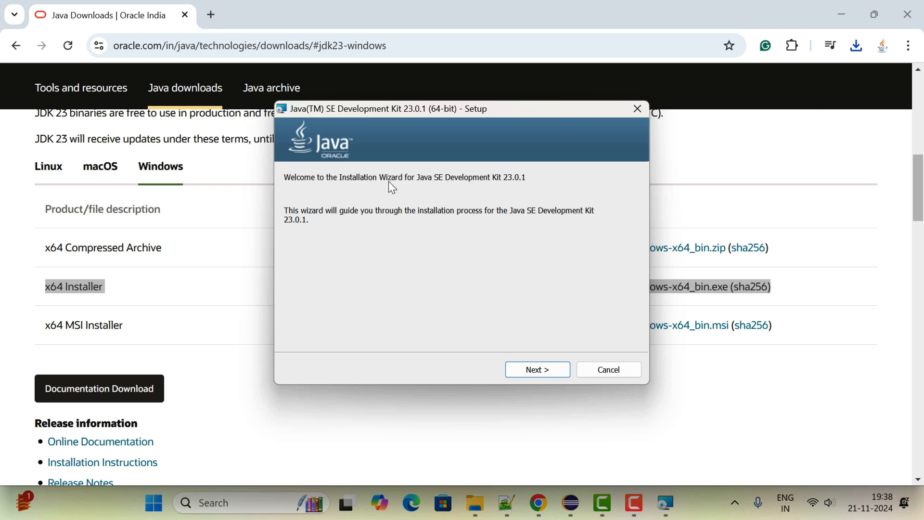
{"action": "left_click", "coordinate": [537, 370]}
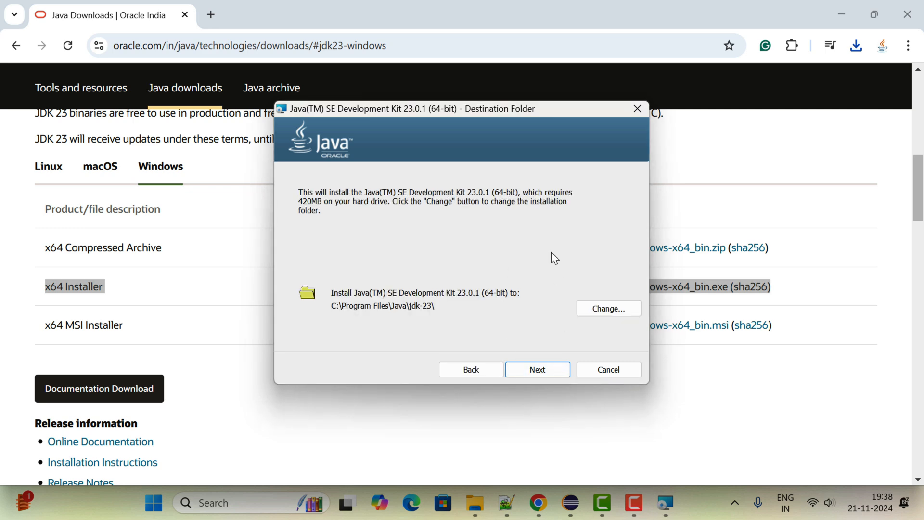
{"action": "mouse_move", "coordinate": [420, 313]}
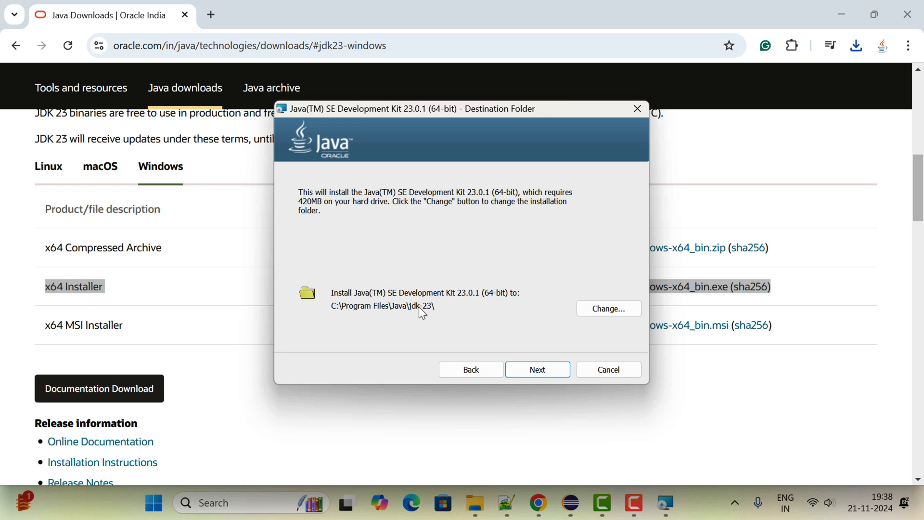
{"action": "left_click", "coordinate": [608, 308]}
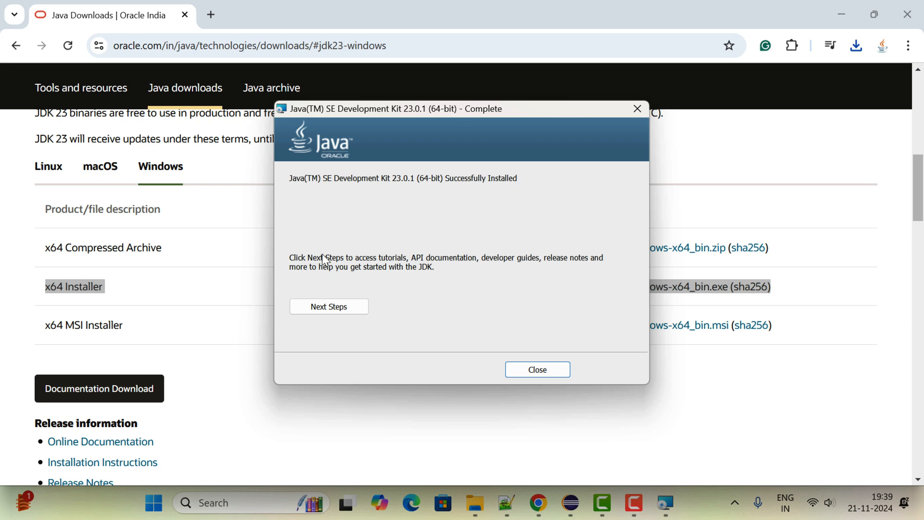
{"action": "mouse_move", "coordinate": [537, 370]}
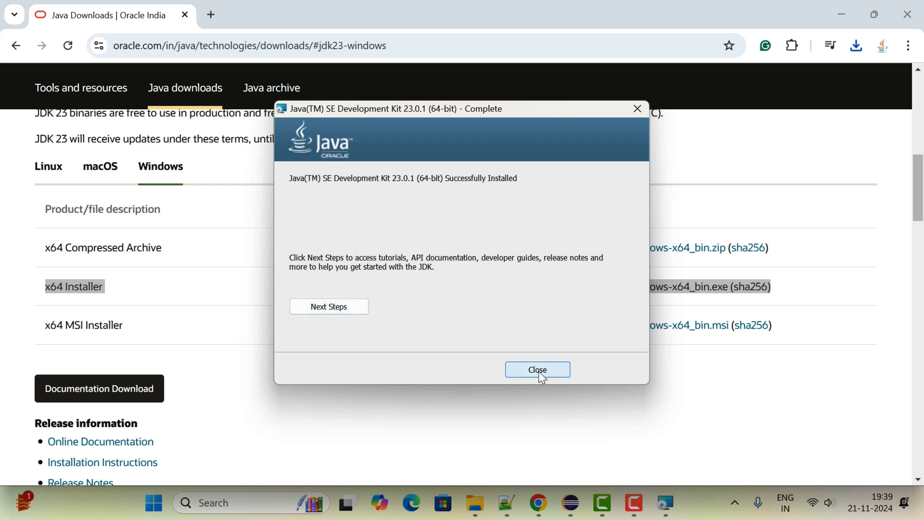
Close the installer and browse to C:\Program Files\Java\jdk-23 in File Explorer
{"action": "left_click", "coordinate": [536, 369]}
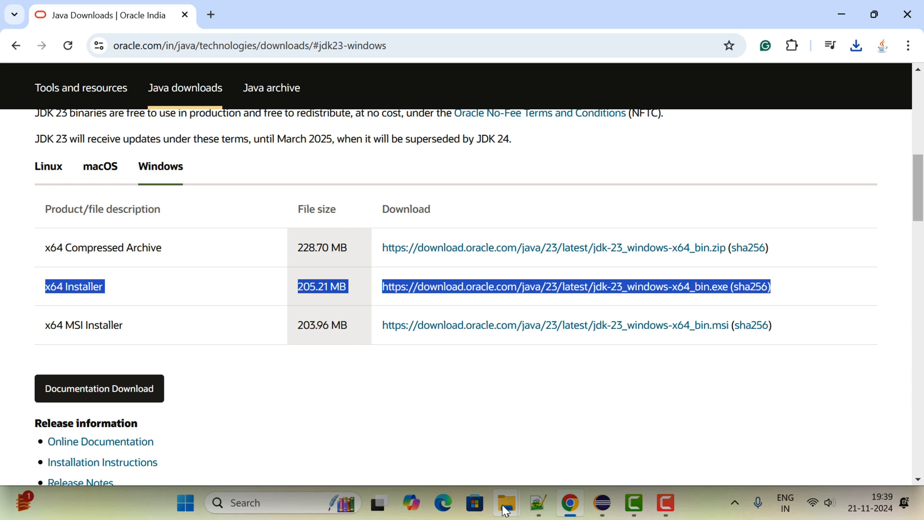
{"action": "left_click", "coordinate": [505, 503]}
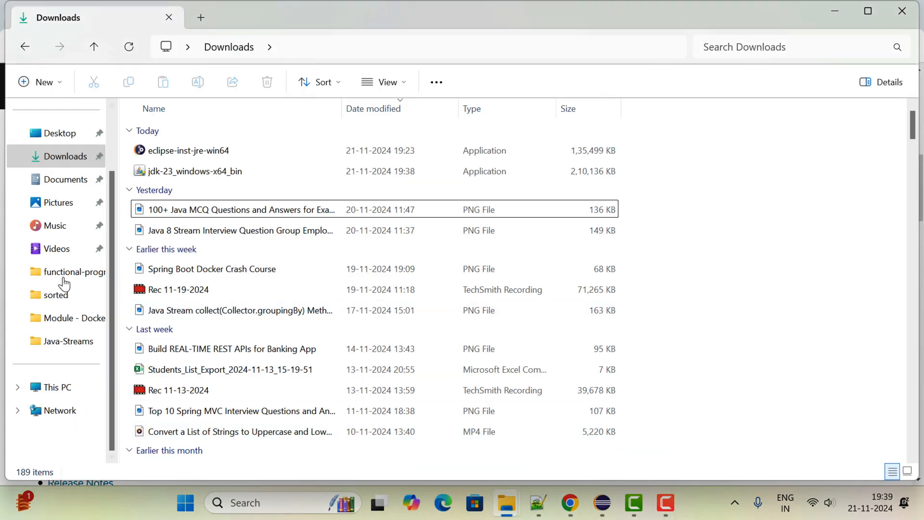
{"action": "left_click", "coordinate": [57, 387]}
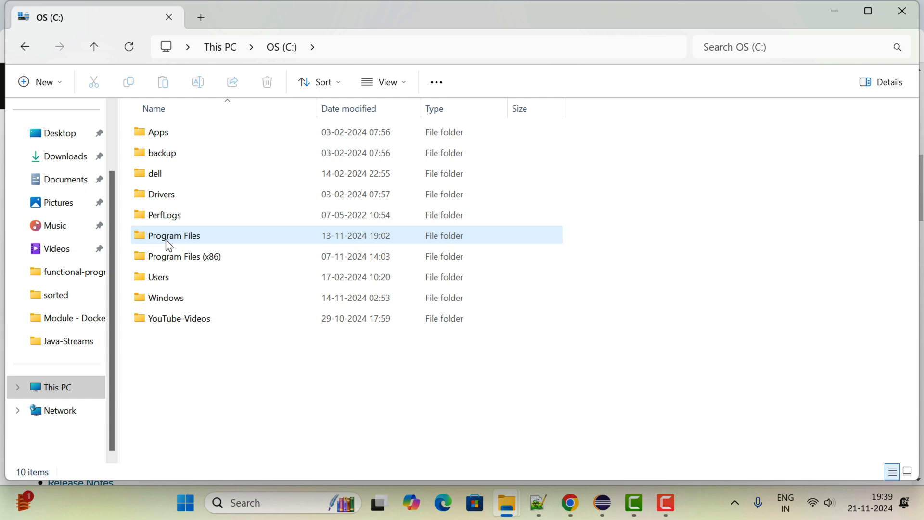
{"action": "double_click", "coordinate": [173, 234]}
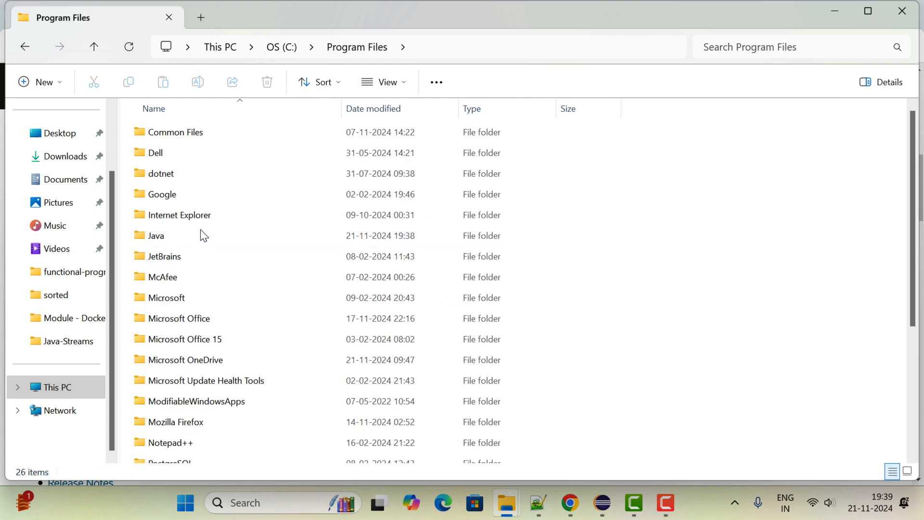
{"action": "double_click", "coordinate": [156, 235]}
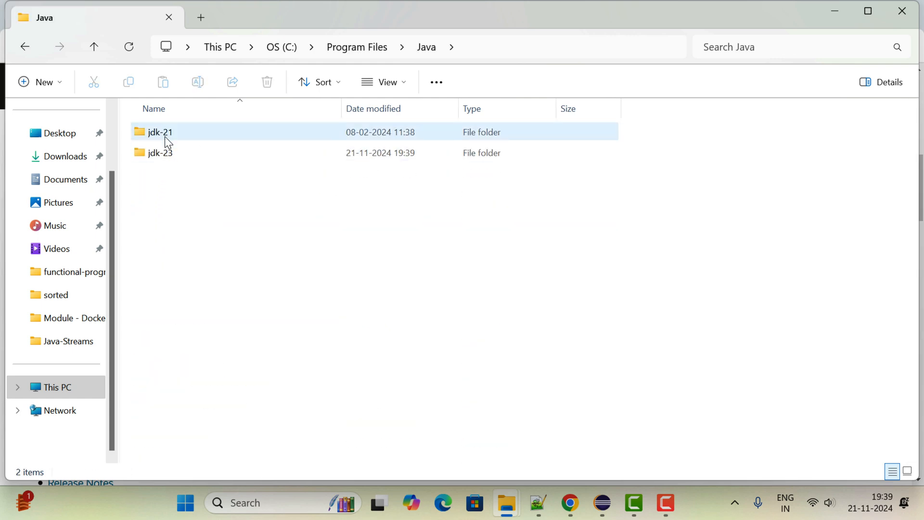
{"action": "mouse_move", "coordinate": [160, 153]}
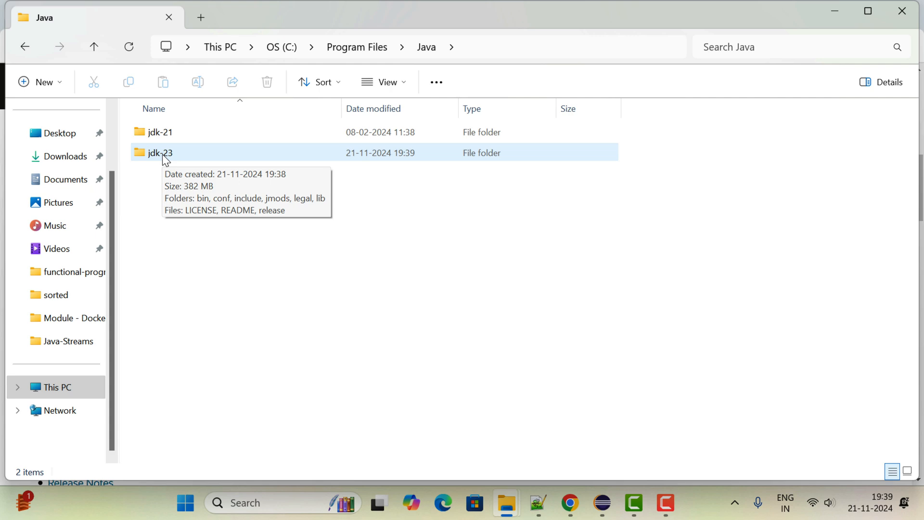
{"action": "double_click", "coordinate": [160, 153]}
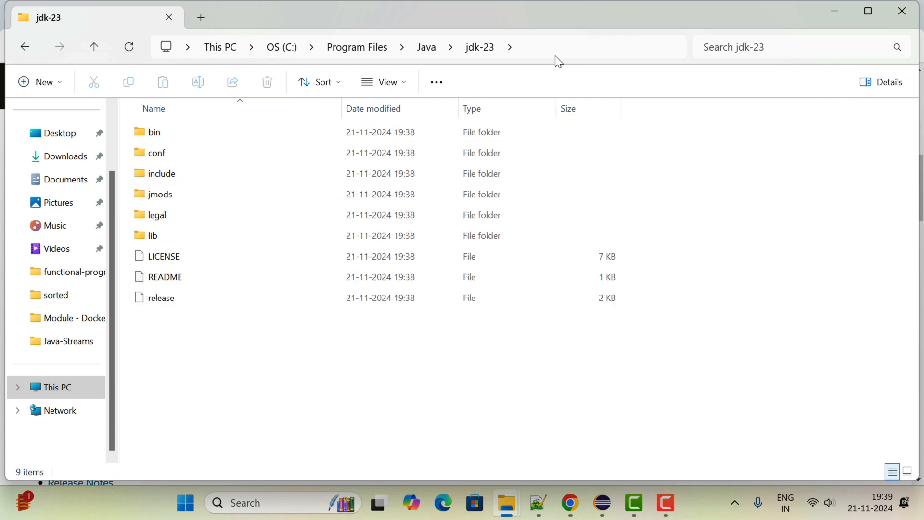
{"action": "left_click", "coordinate": [561, 47]}
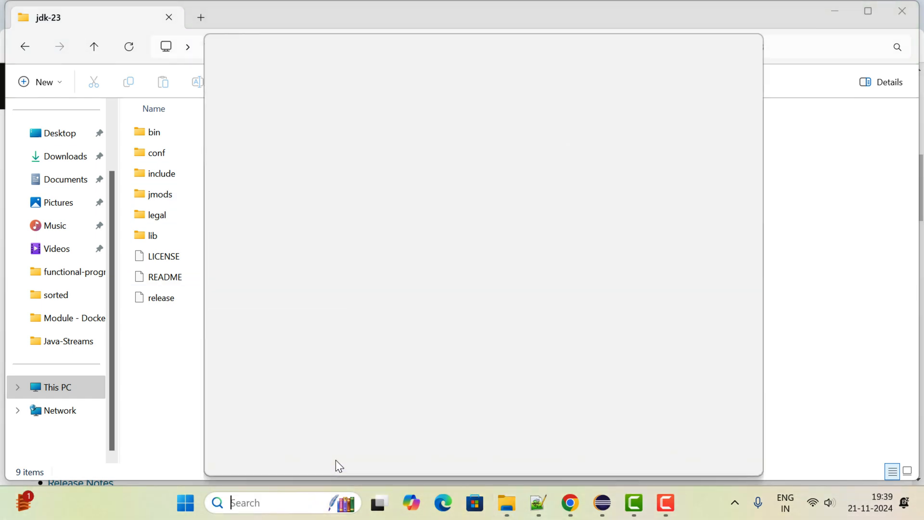
Search 'envi' and open Edit the system environment variables
{"action": "type", "text": "envi"}
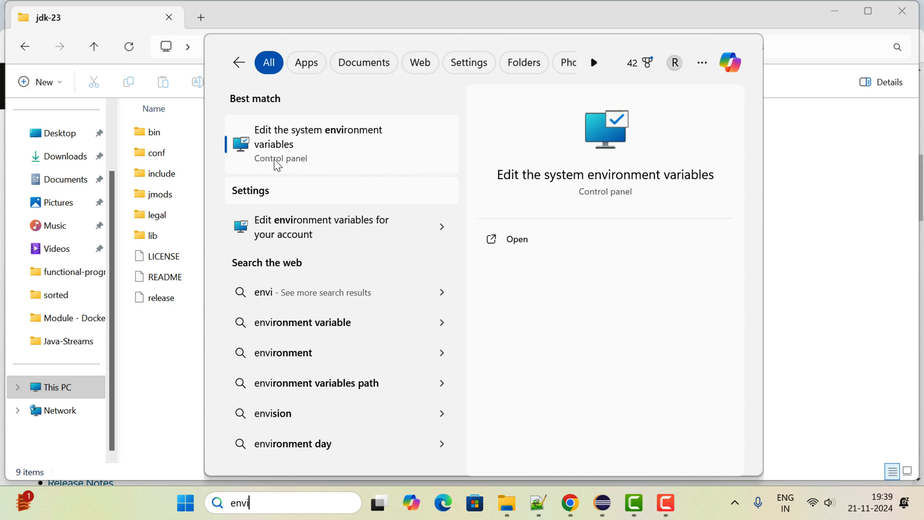
{"action": "mouse_move", "coordinate": [350, 135]}
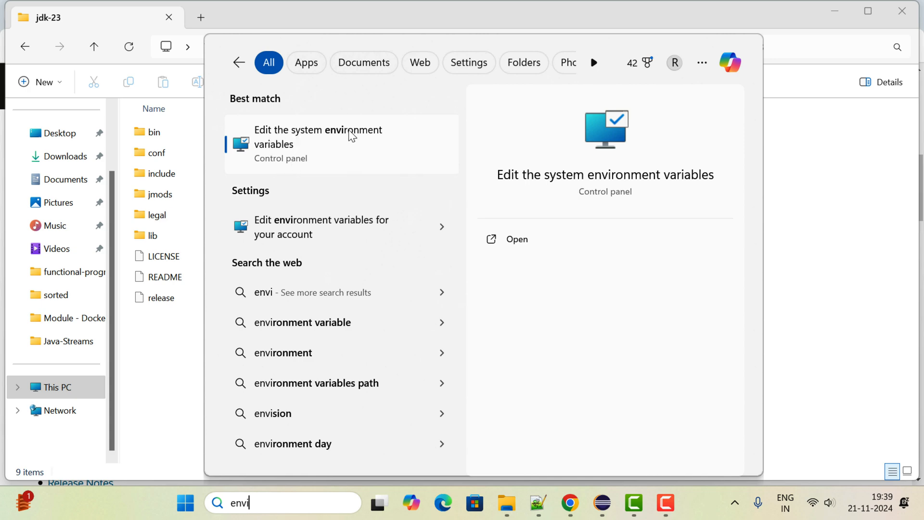
{"action": "left_click", "coordinate": [317, 136]}
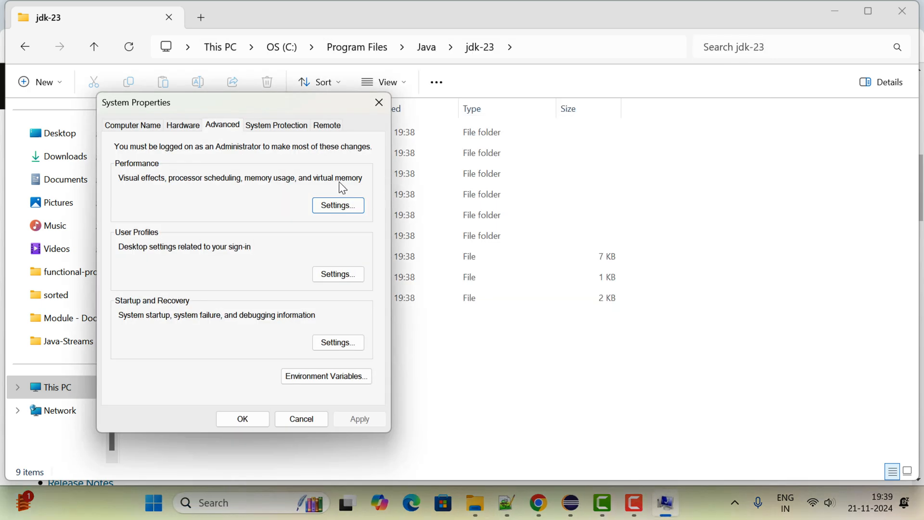
Edit the JAVA_HOME user variable to C:\Program Files\Java\jdk-23
{"action": "left_click", "coordinate": [326, 377]}
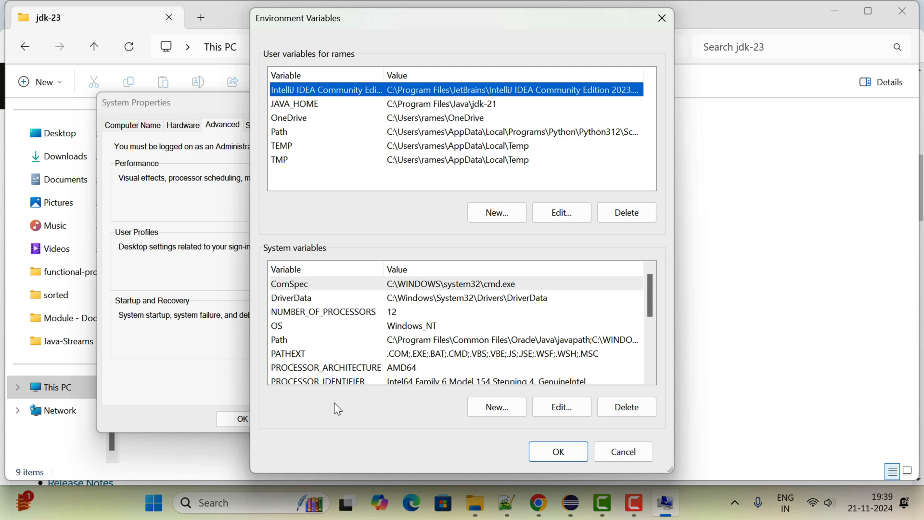
{"action": "mouse_move", "coordinate": [430, 109]}
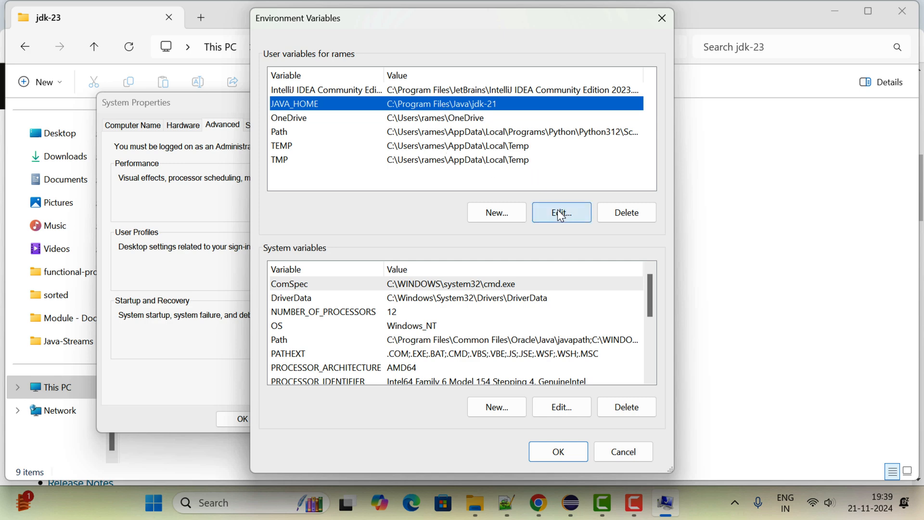
{"action": "left_click", "coordinate": [560, 211]}
{"action": "type", "text": "C:\\Program Files\\Java\\jdk-23"}
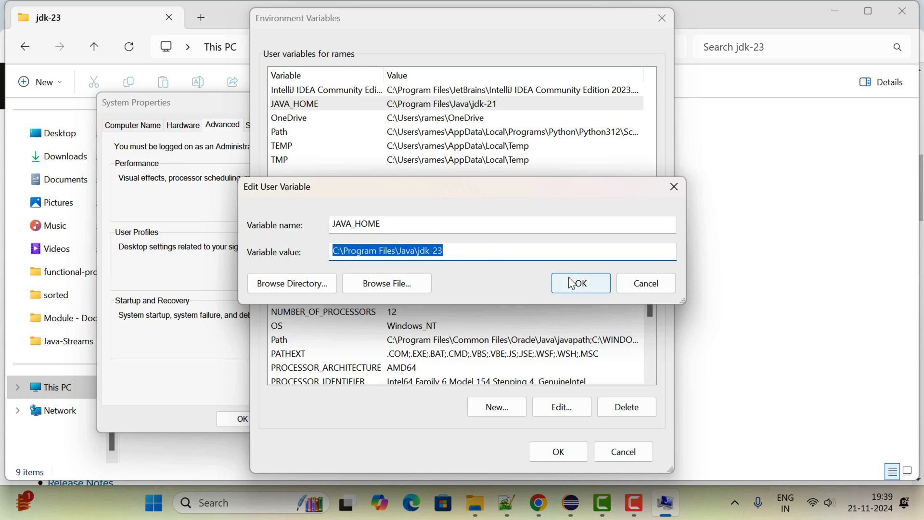
{"action": "left_click", "coordinate": [579, 283]}
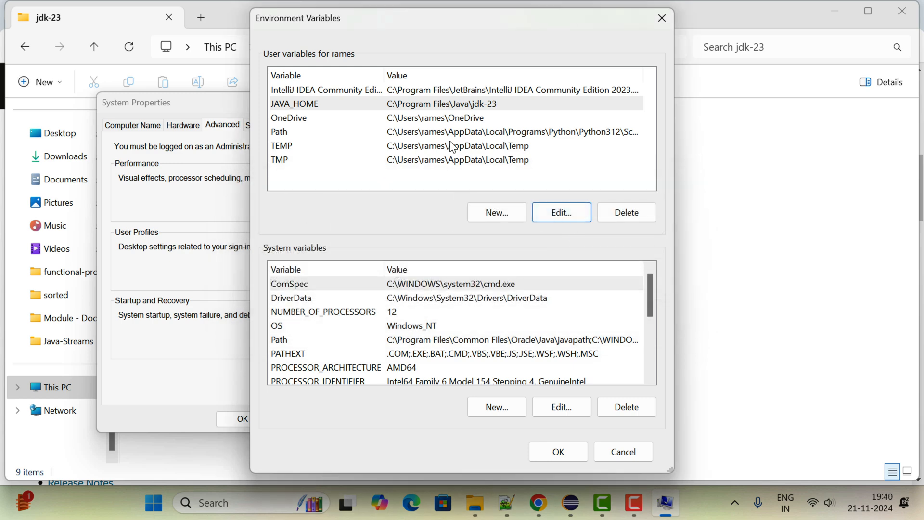
{"action": "mouse_move", "coordinate": [265, 253]}
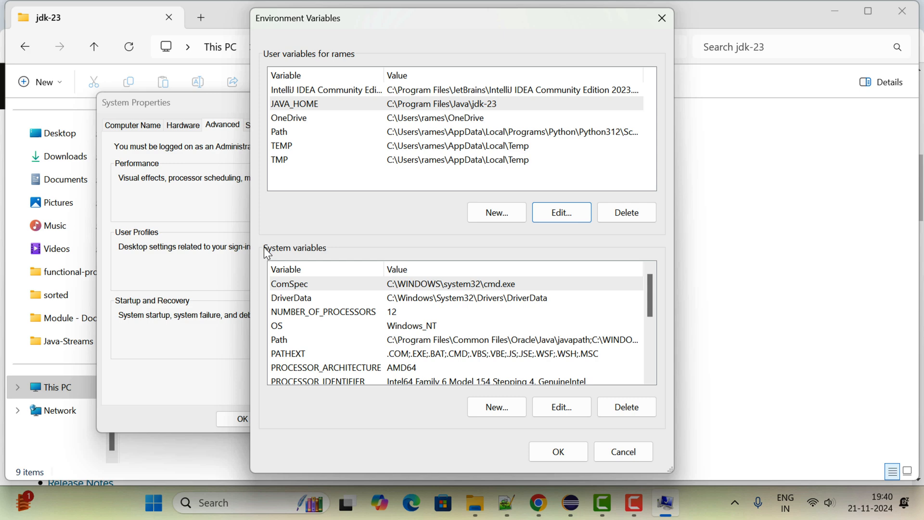
Replace Path's jdk-21\bin entry with C:\Program Files\Java\jdk-23\bin and confirm
{"action": "scroll", "scroll_direction": "down", "scroll_amount": 3}
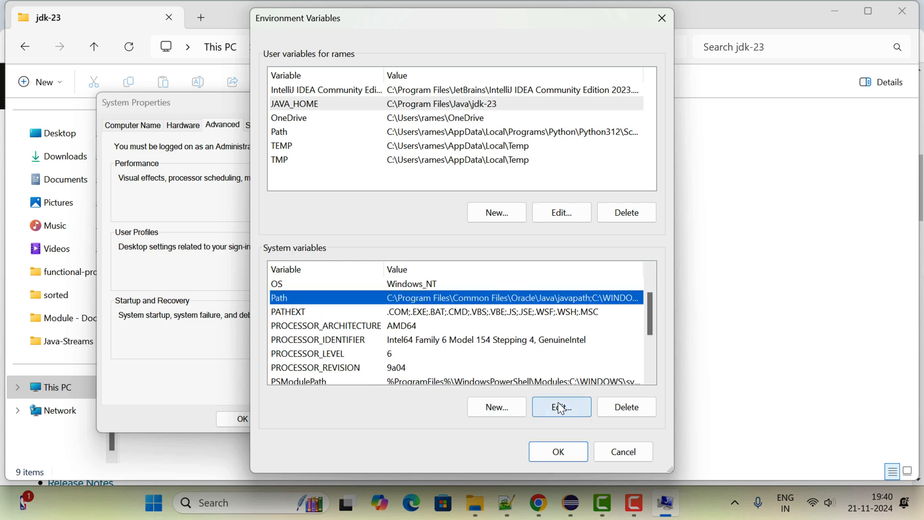
{"action": "left_click", "coordinate": [560, 406]}
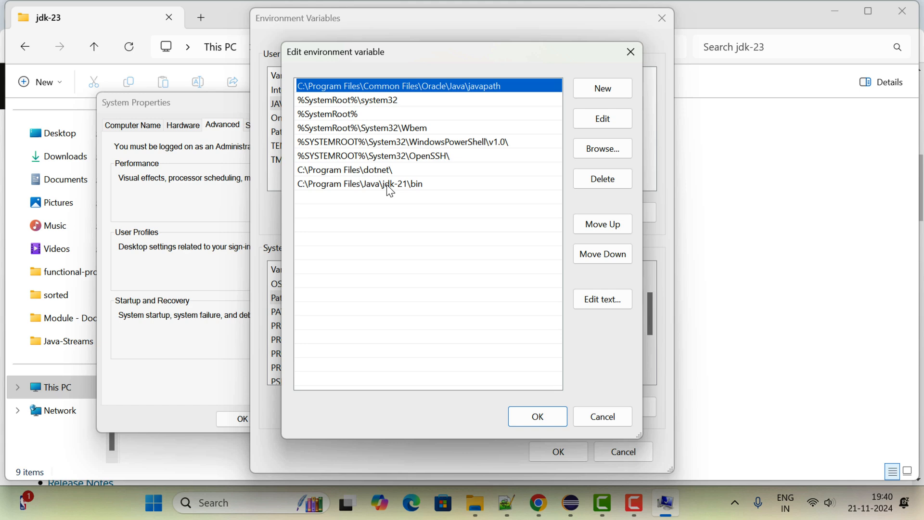
{"action": "mouse_move", "coordinate": [603, 89]}
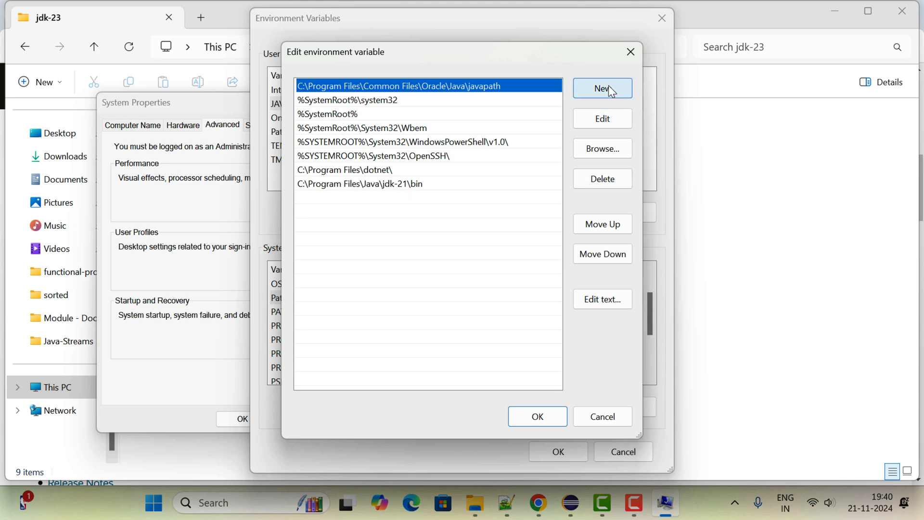
{"action": "left_click", "coordinate": [601, 88]}
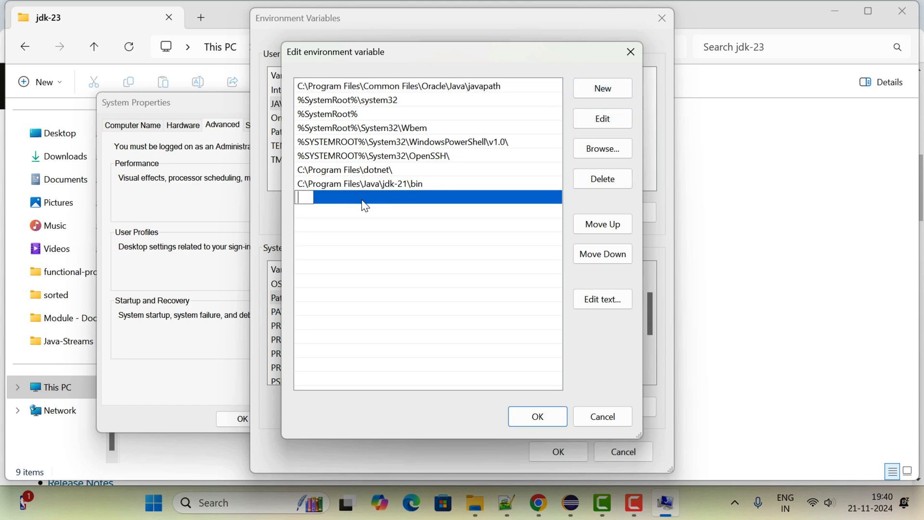
{"action": "type", "text": "C:\\Program Files\\Java\\jdk-23"}
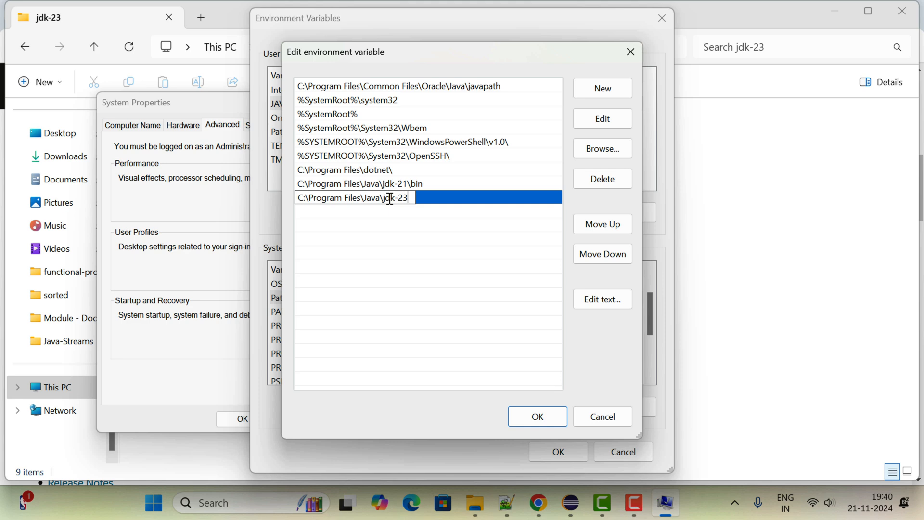
{"action": "type", "text": "\\"}
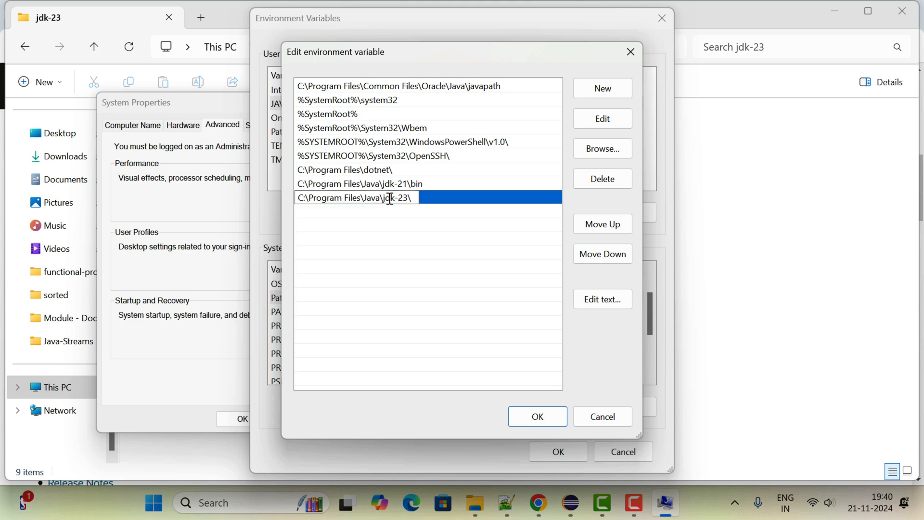
{"action": "type", "text": "bin"}
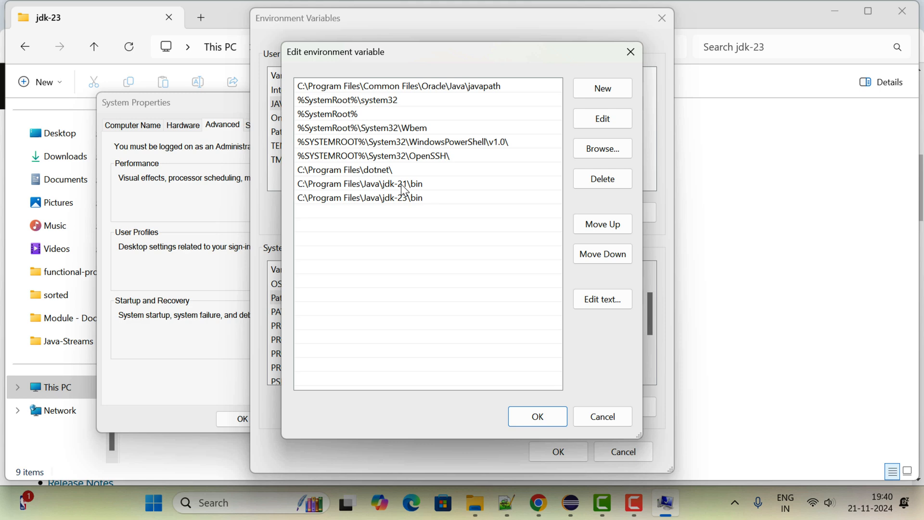
{"action": "left_click", "coordinate": [601, 179]}
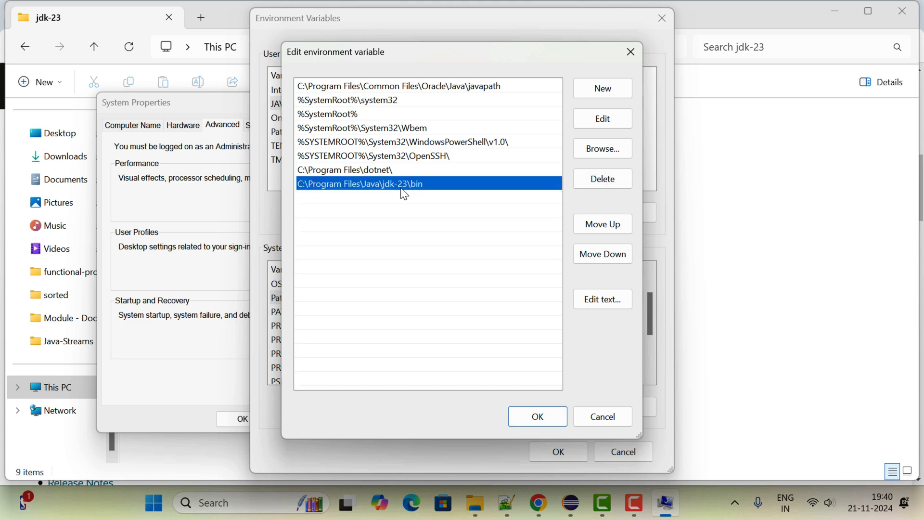
{"action": "left_click", "coordinate": [536, 415]}
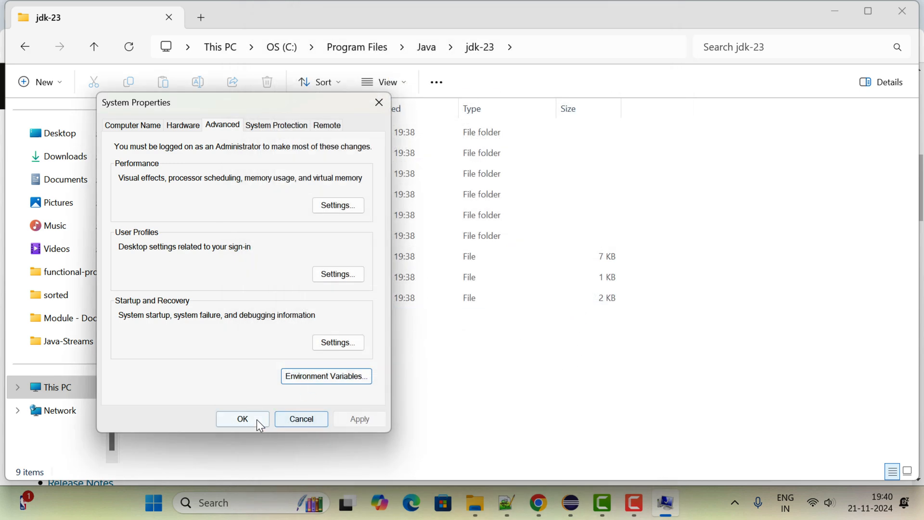
Close System Properties and launch Command Prompt via the taskbar search for cmd
{"action": "left_click", "coordinate": [241, 418]}
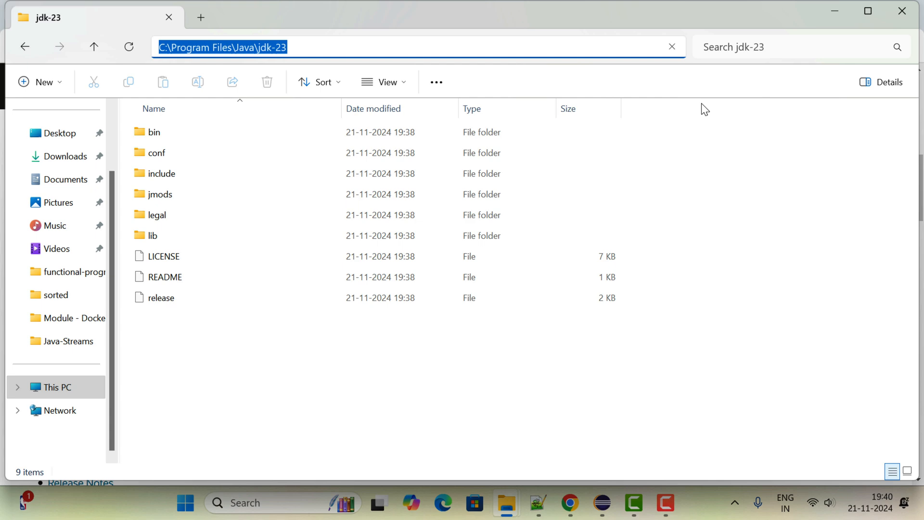
{"action": "left_click", "coordinate": [244, 502]}
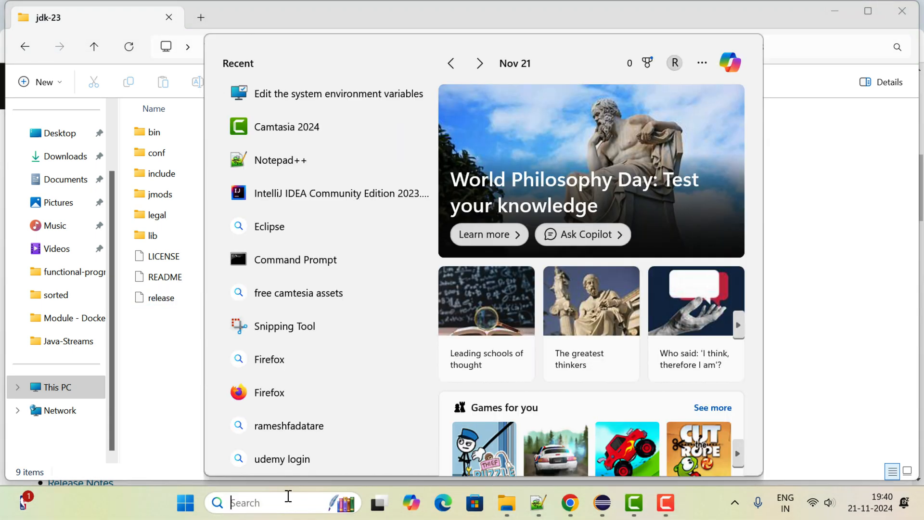
{"action": "type", "text": "cmd"}
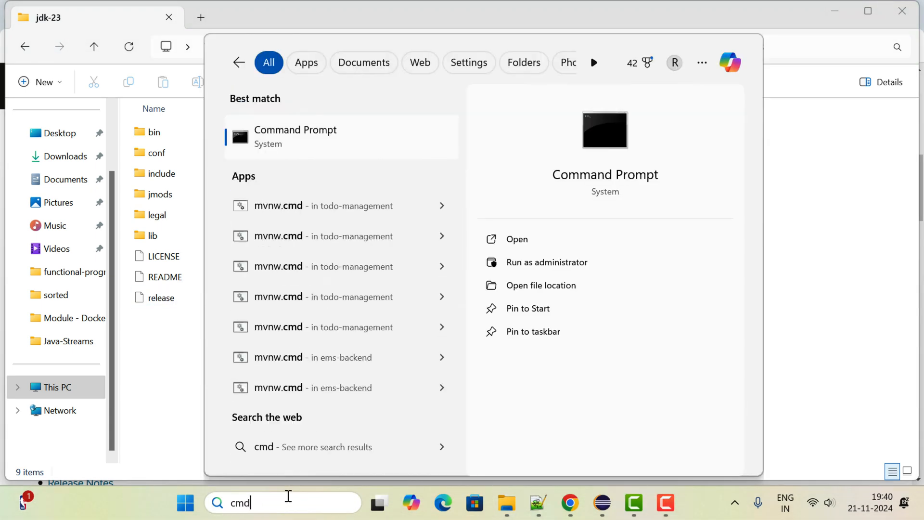
{"action": "left_click", "coordinate": [294, 137]}
{"action": "type", "text": "java -version"}
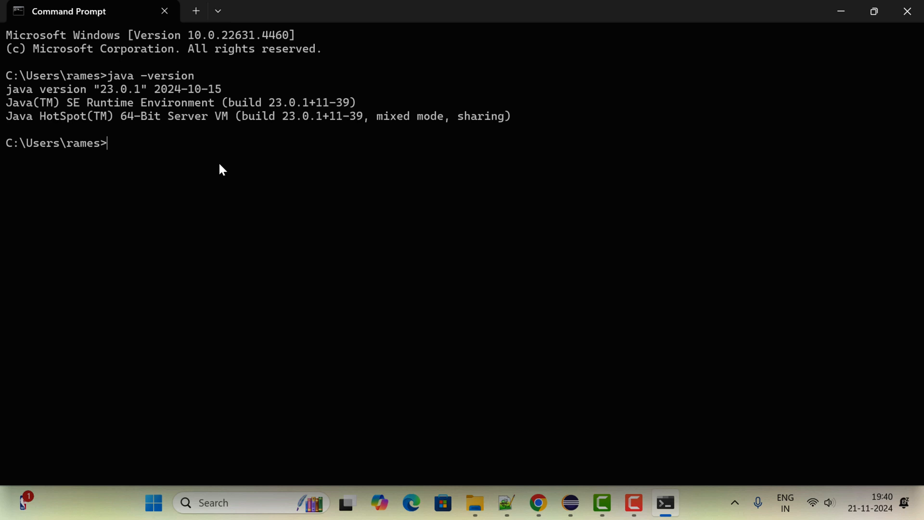
Start jshell and run println("hello world!");, which fails with cannot find symbol
{"action": "type", "text": "js"}
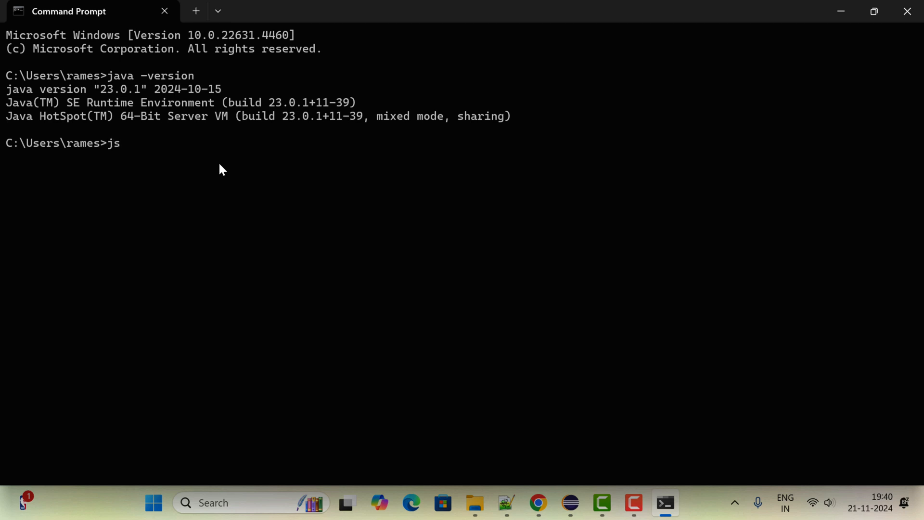
{"action": "type", "text": "hell"}
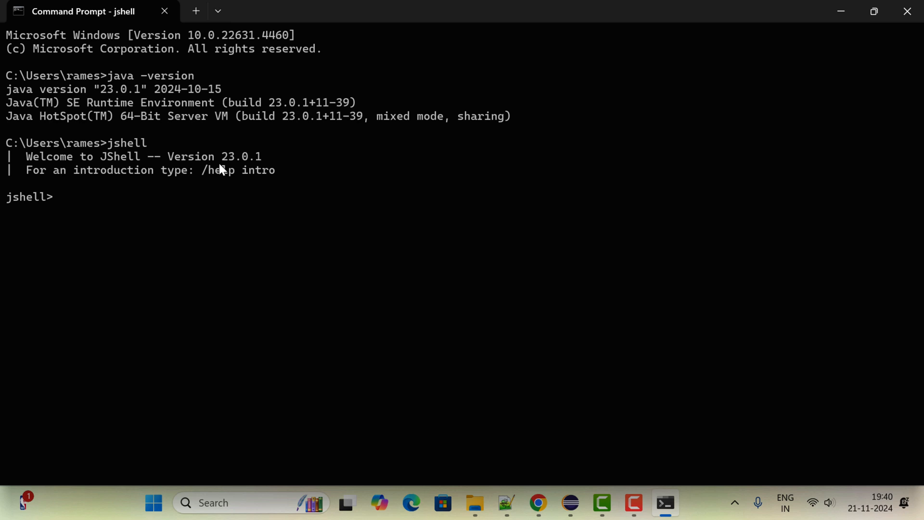
{"action": "type", "text": "p"}
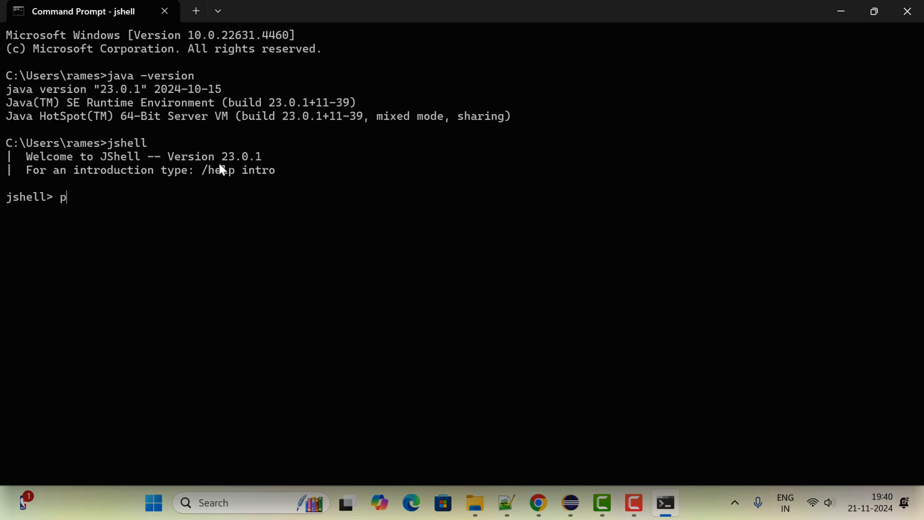
{"action": "type", "text": "rintl"}
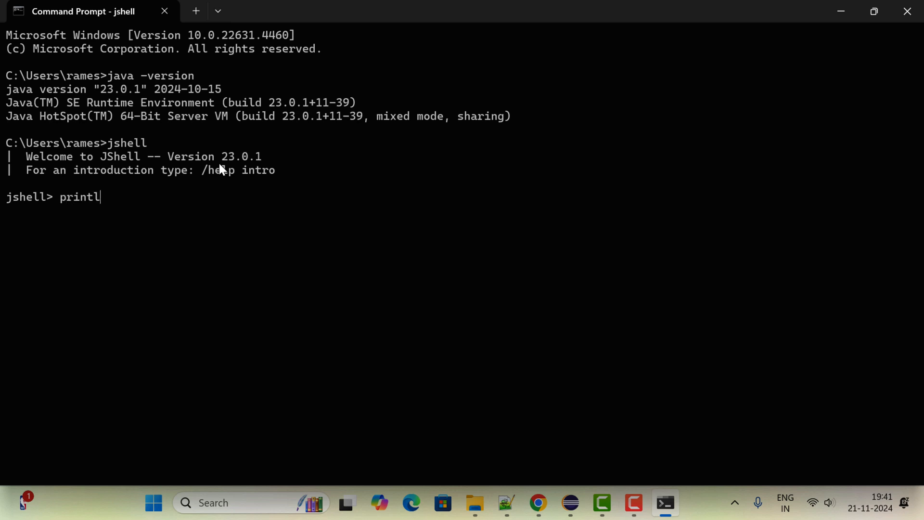
{"action": "type", "text": "n(\""}
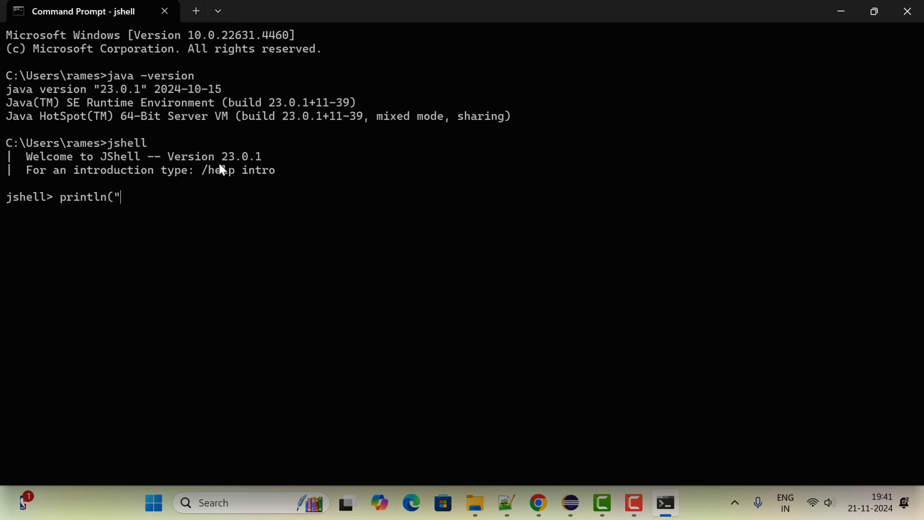
{"action": "type", "text": "hello"}
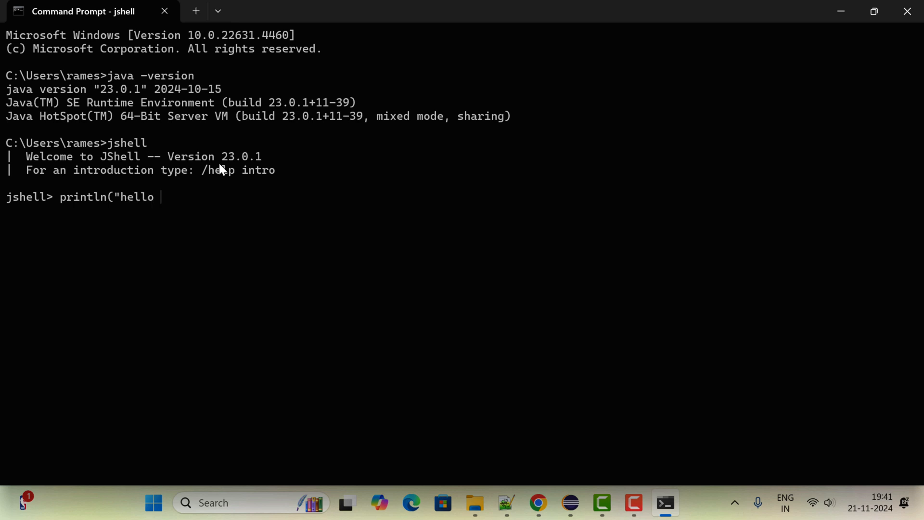
{"action": "type", "text": "world"}
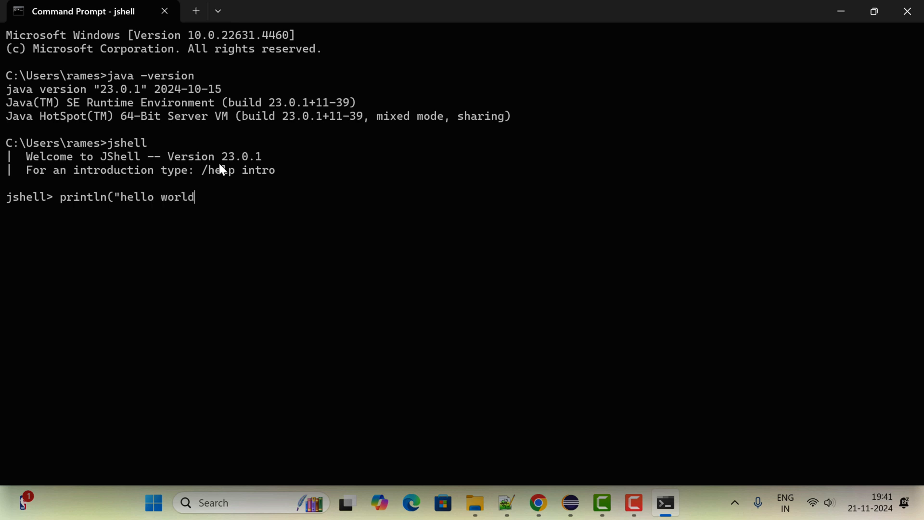
{"action": "type", "text": "!\")"}
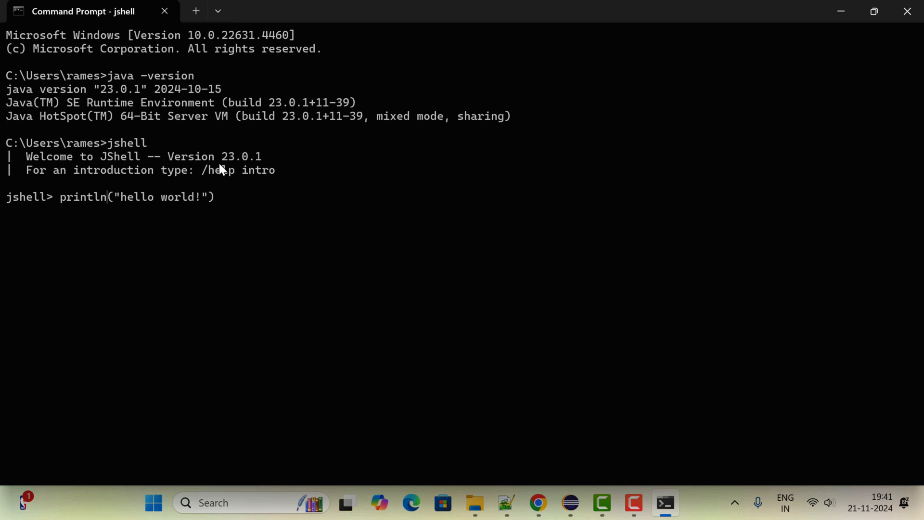
{"action": "key", "text": "Enter"}
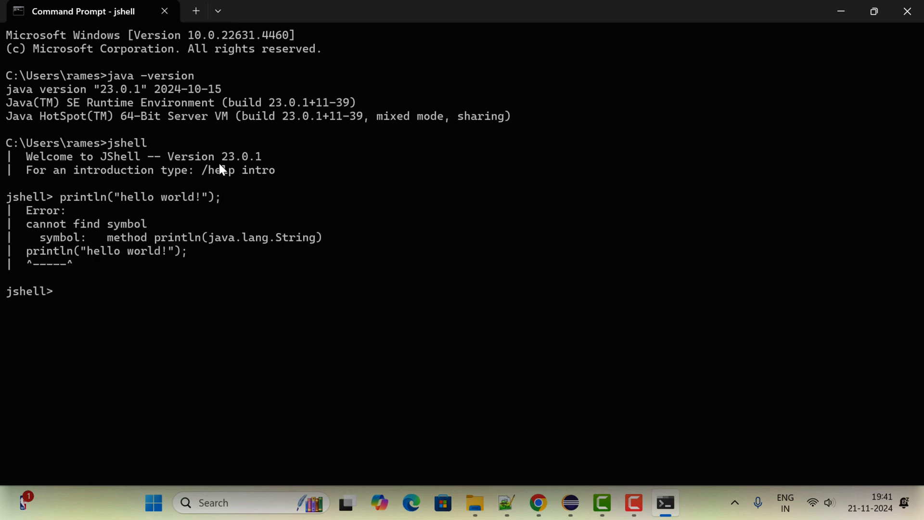
{"action": "mouse_move", "coordinate": [197, 250]}
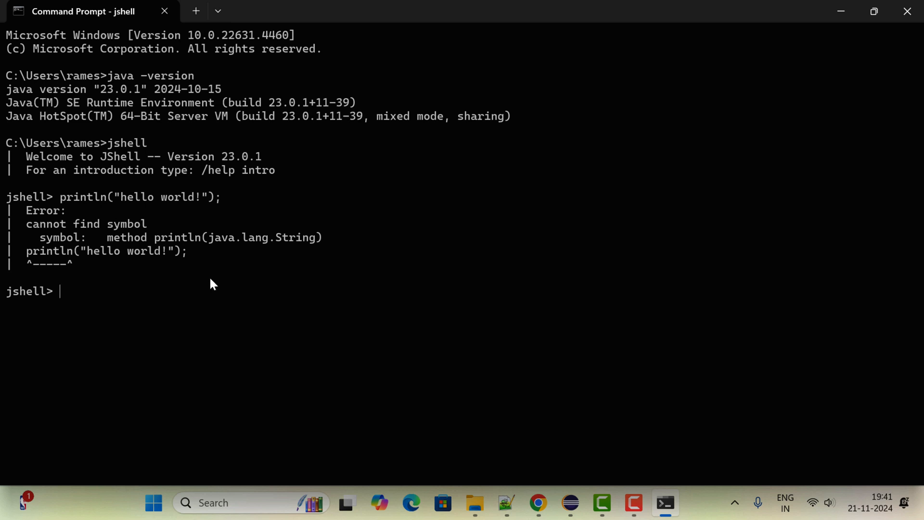
Run System.out.println("Hello World!"); in JShell and highlight the printed Hello World! output
{"action": "type", "text": "Syste"}
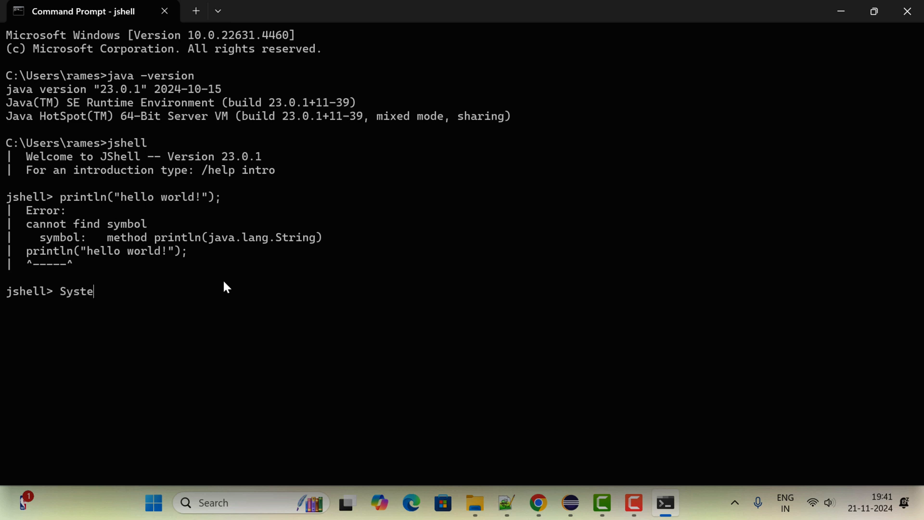
{"action": "type", "text": "m.out"}
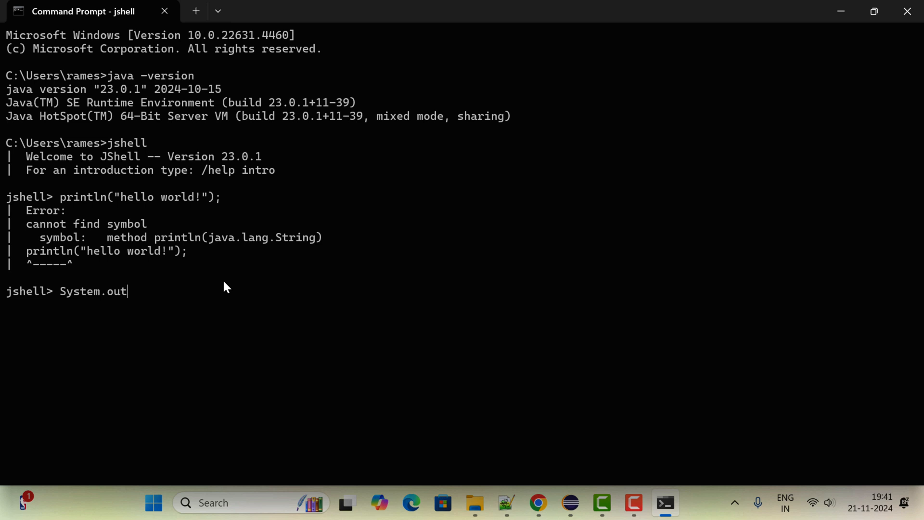
{"action": "type", "text": ".print"}
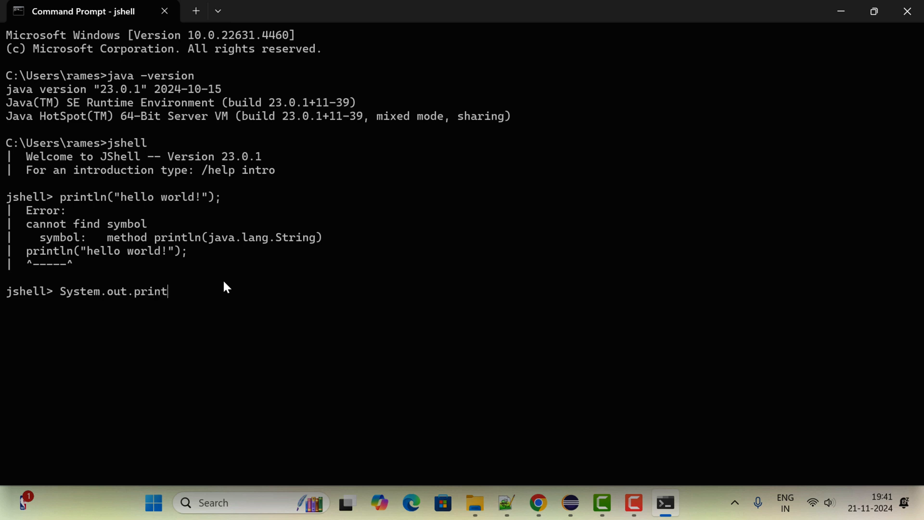
{"action": "type", "text": "n("}
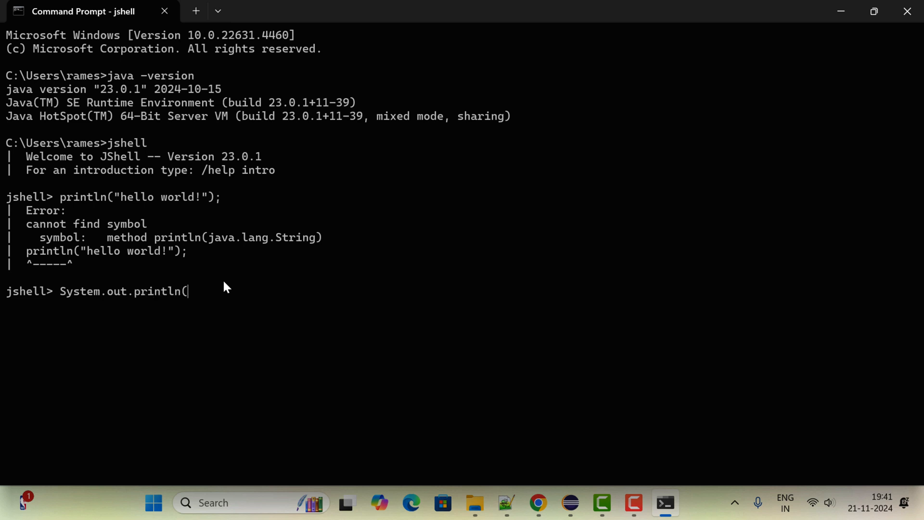
{"action": "type", "text": "\"Hel"}
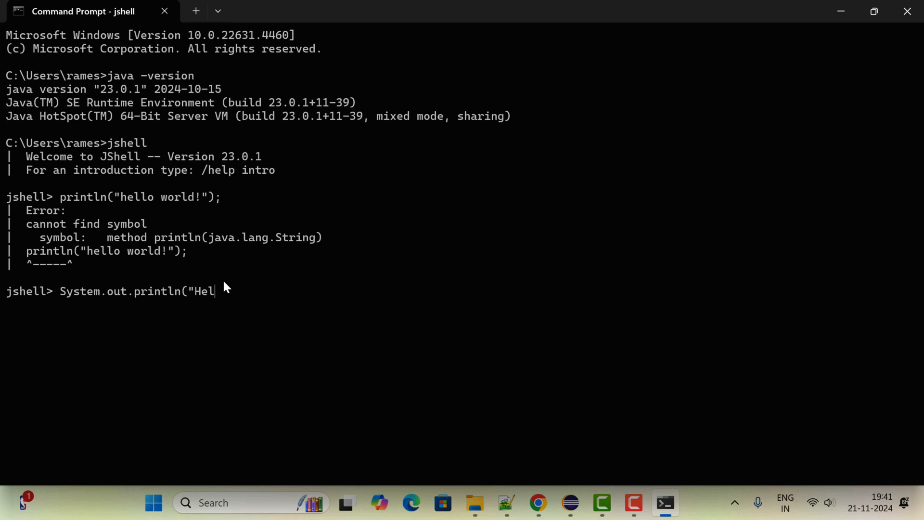
{"action": "type", "text": "lo World"}
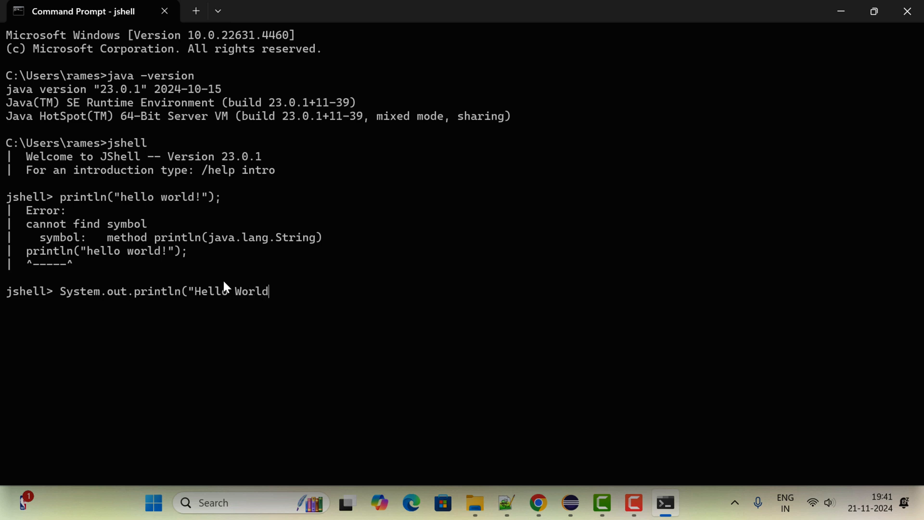
{"action": "type", "text": "!\");"}
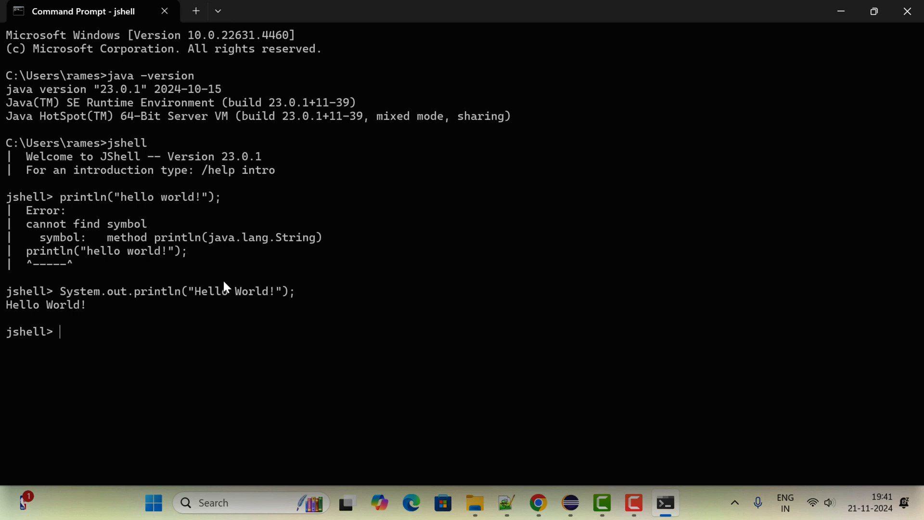
{"action": "double_click", "coordinate": [45, 305]}
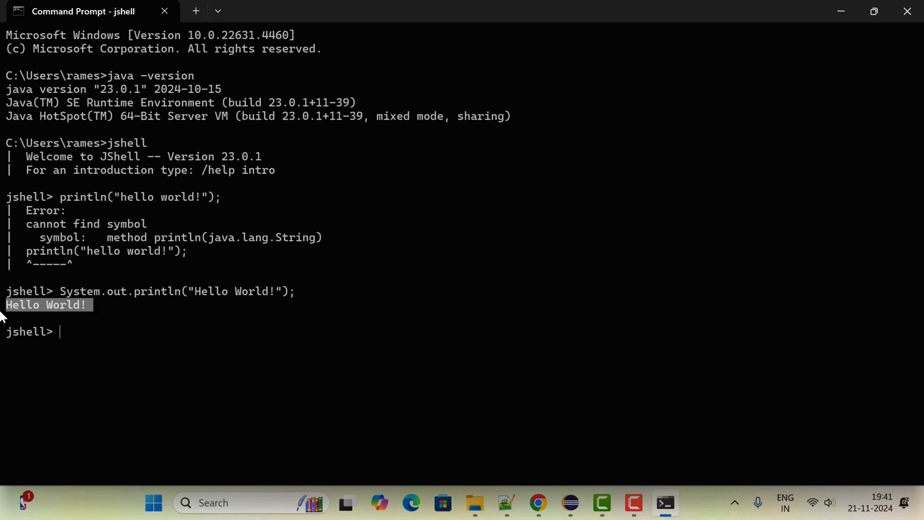